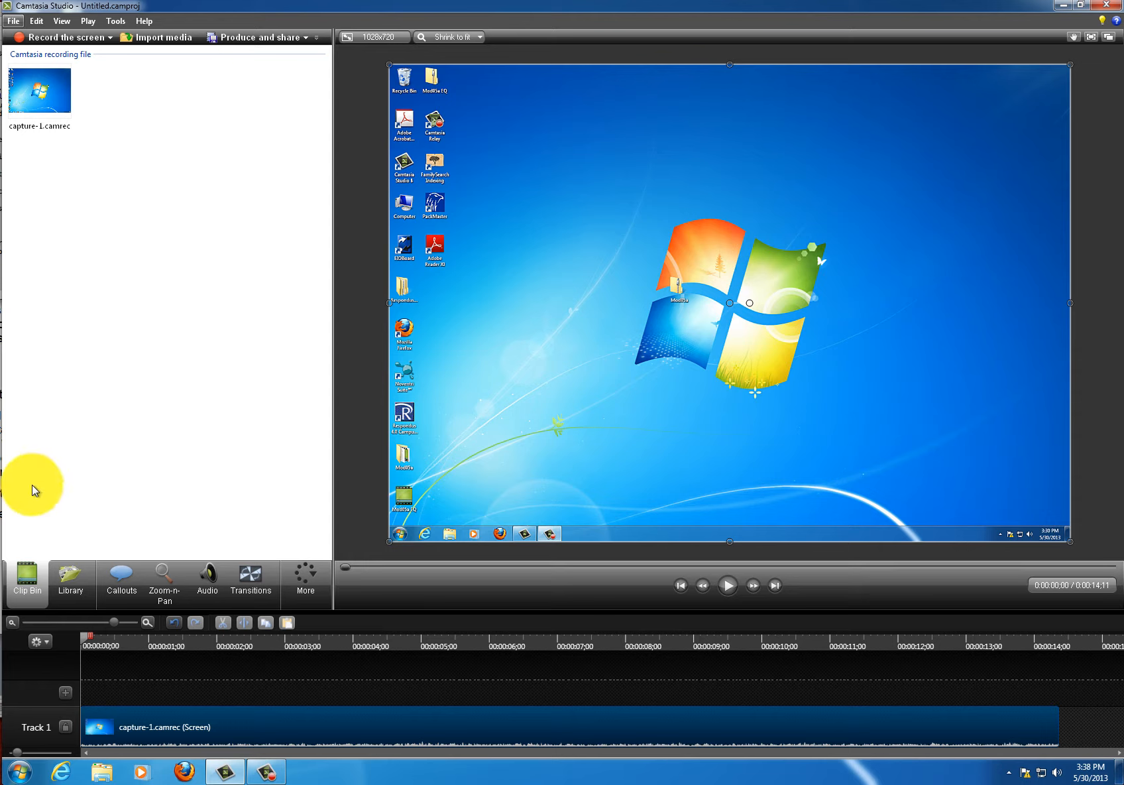
{"action": "mouse_move", "coordinate": [276, 61]}
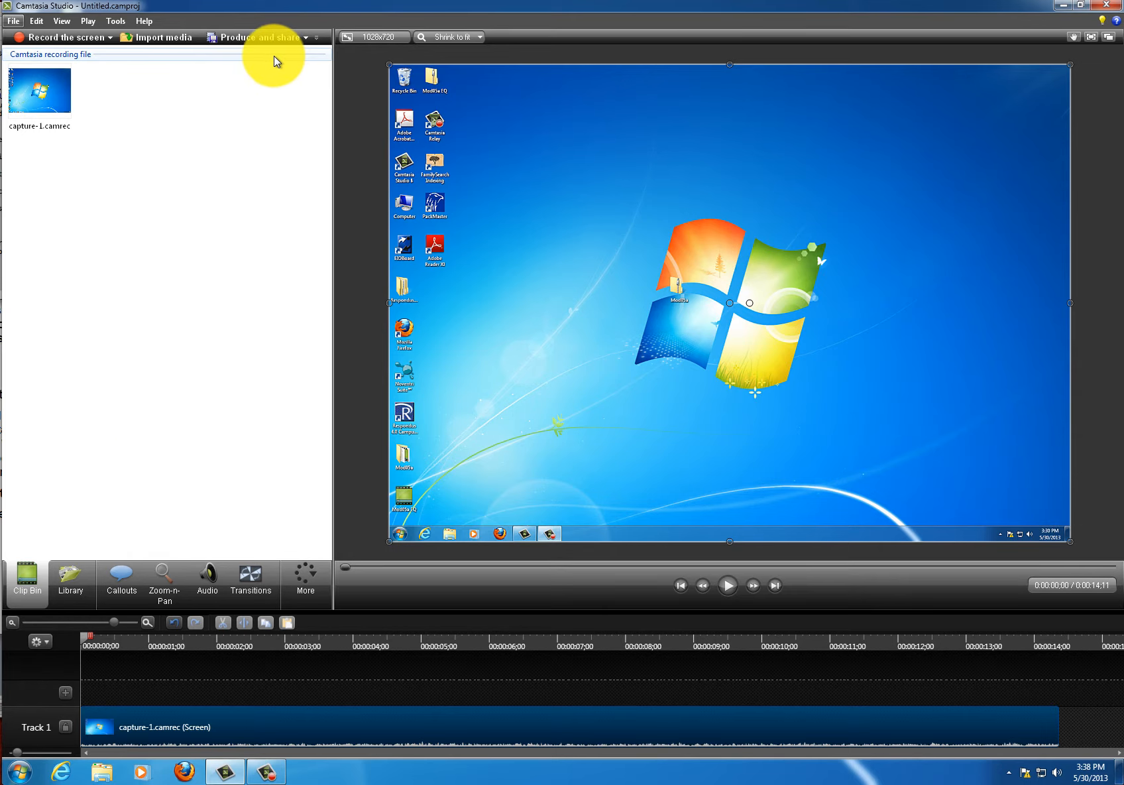
Step: Show the Produce and share options from the toolbar dropdown
{"action": "left_click", "coordinate": [254, 37]}
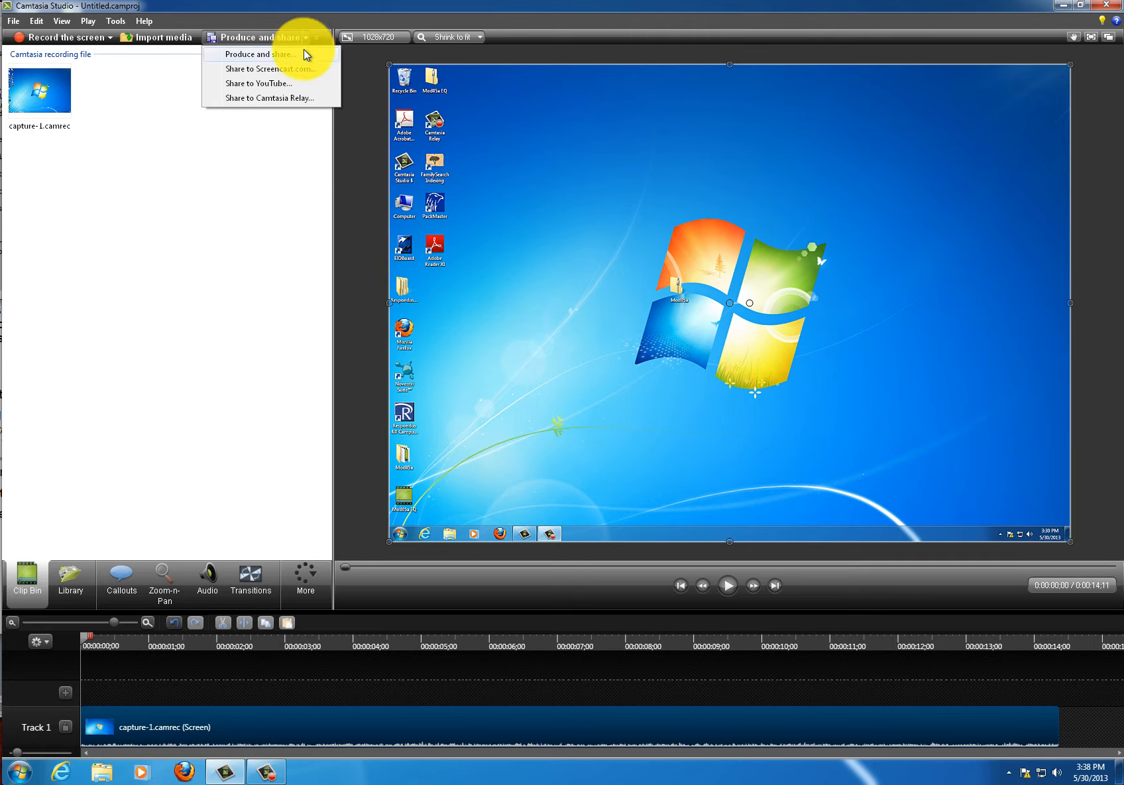
{"action": "mouse_move", "coordinate": [305, 56]}
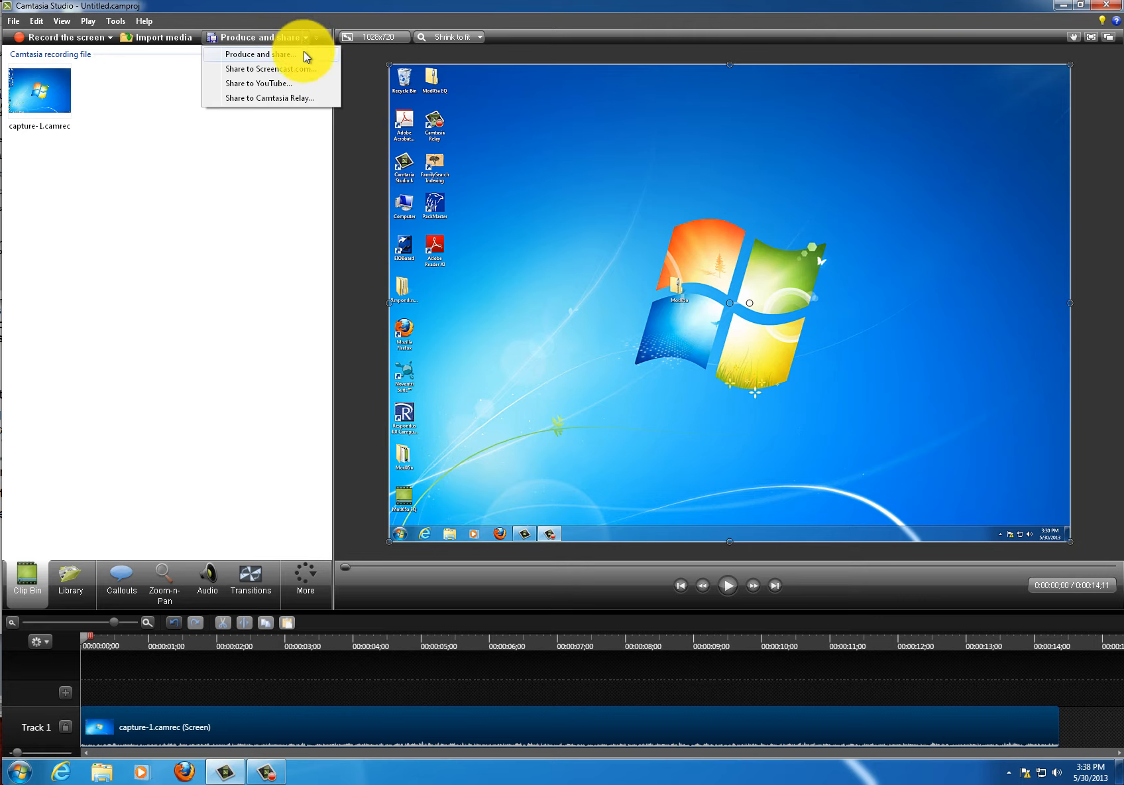
Step: Launch the Production Wizard and choose the MP4 only (up to 720p) preset
{"action": "left_click", "coordinate": [259, 54]}
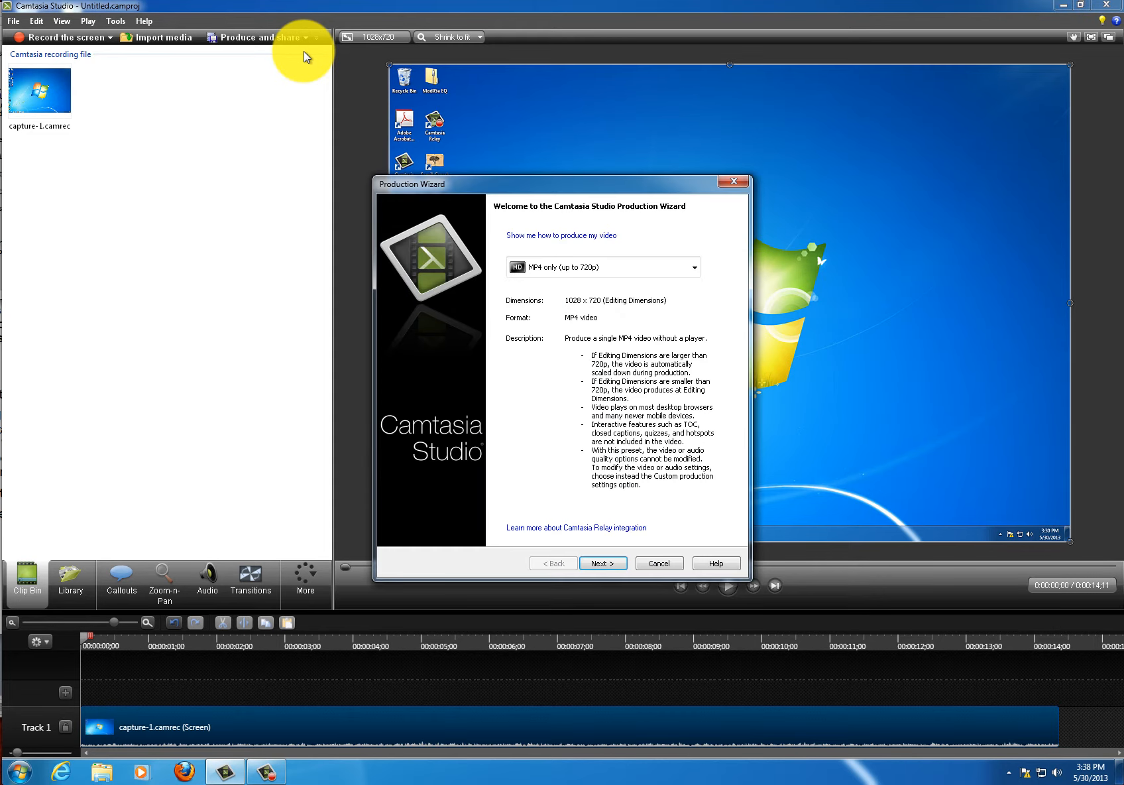
{"action": "mouse_move", "coordinate": [614, 285]}
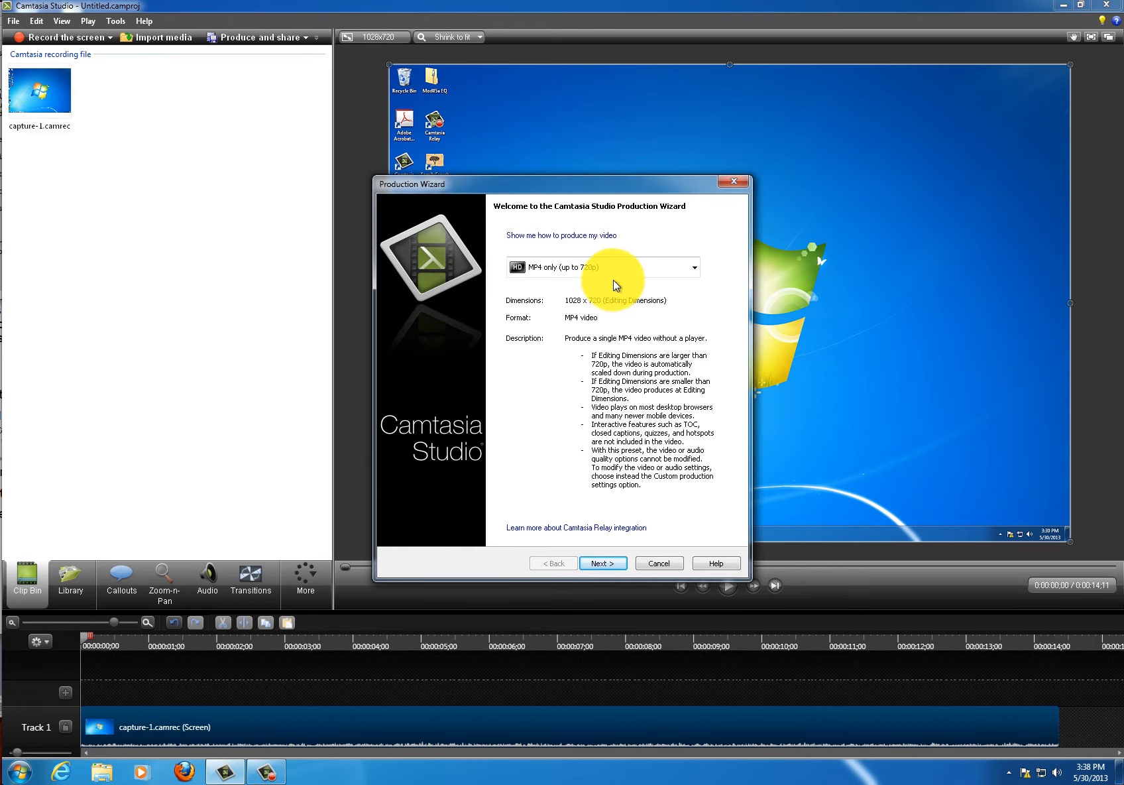
{"action": "mouse_move", "coordinate": [692, 281]}
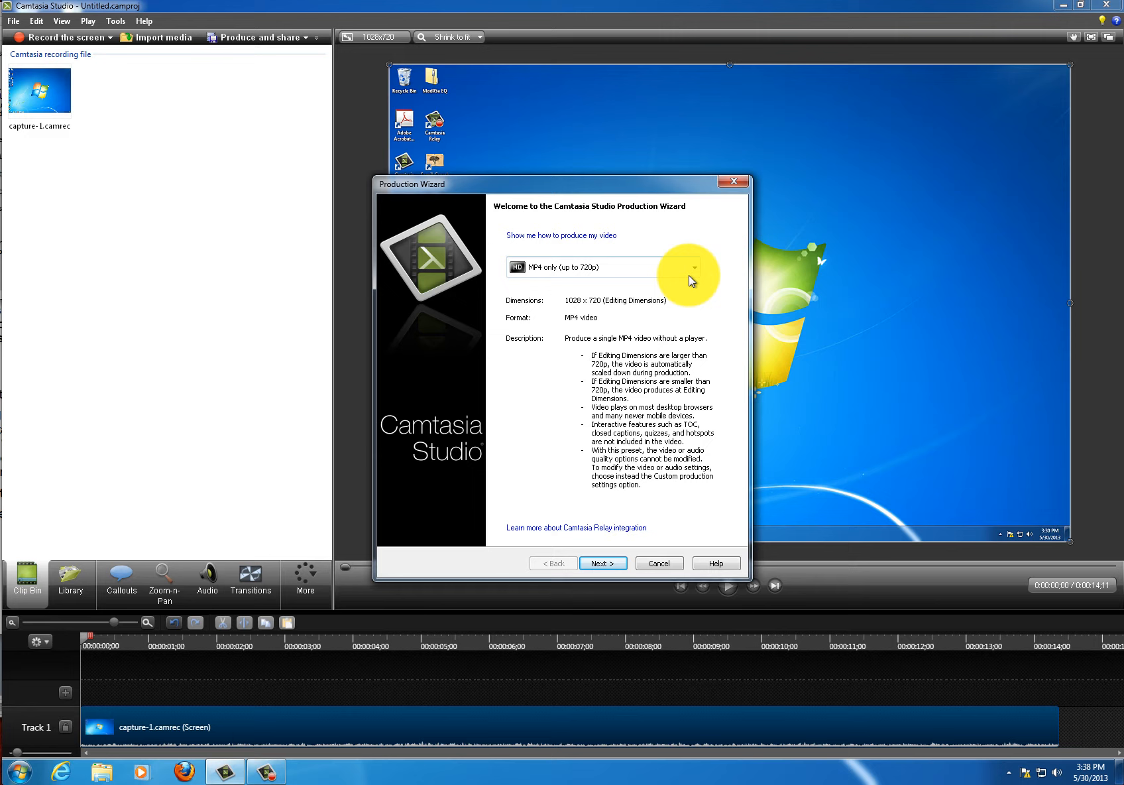
{"action": "left_click", "coordinate": [692, 266]}
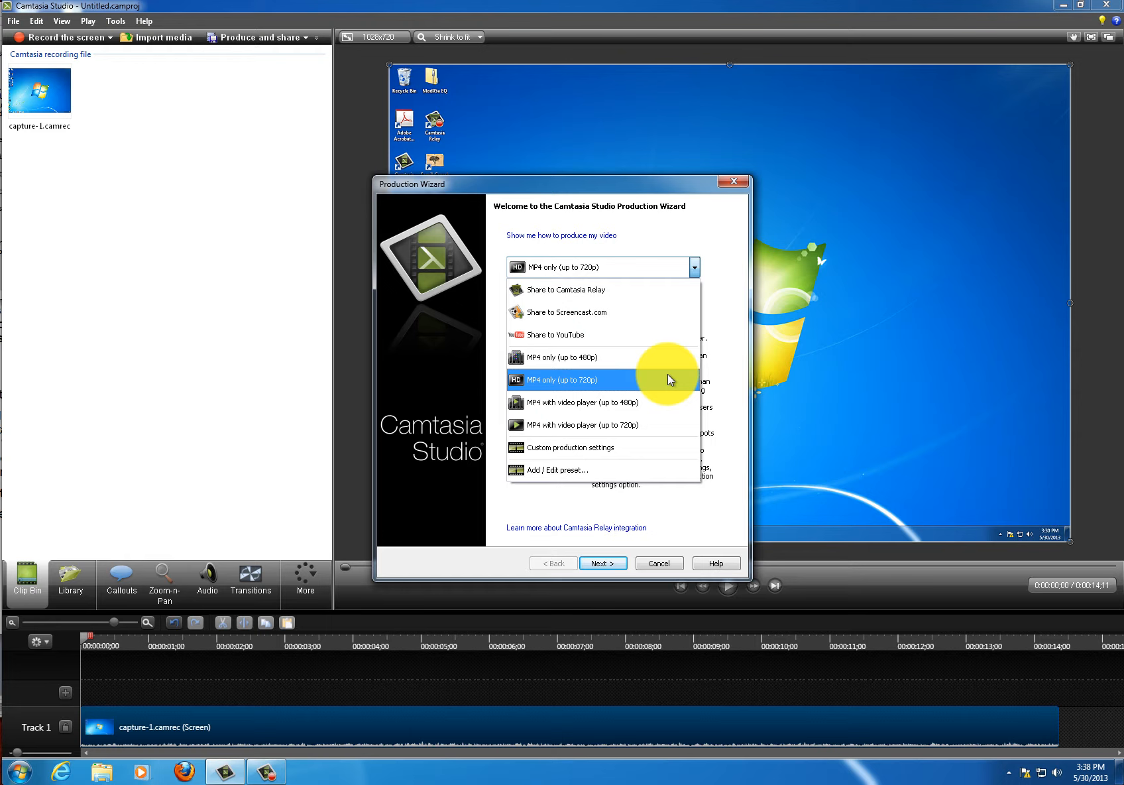
{"action": "left_click", "coordinate": [563, 379]}
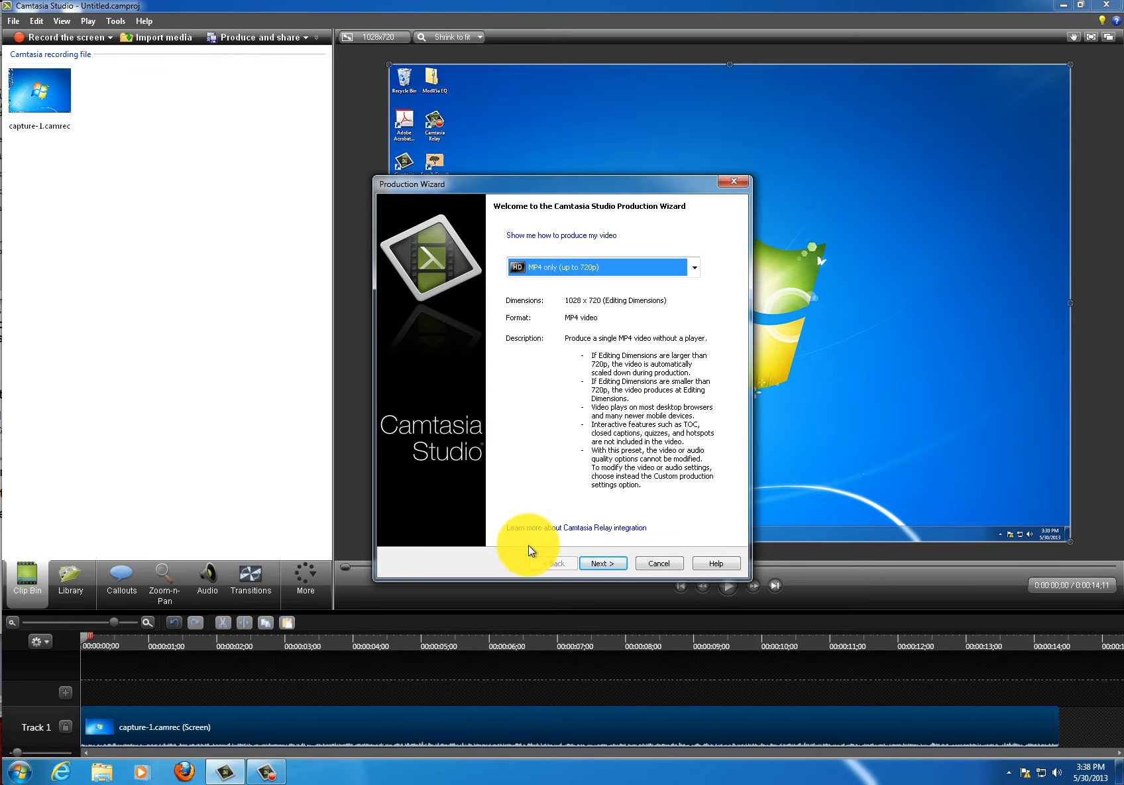
Step: Name the production 'Test Video', save it to the Desktop, and finish to start producing
{"action": "left_click", "coordinate": [602, 562]}
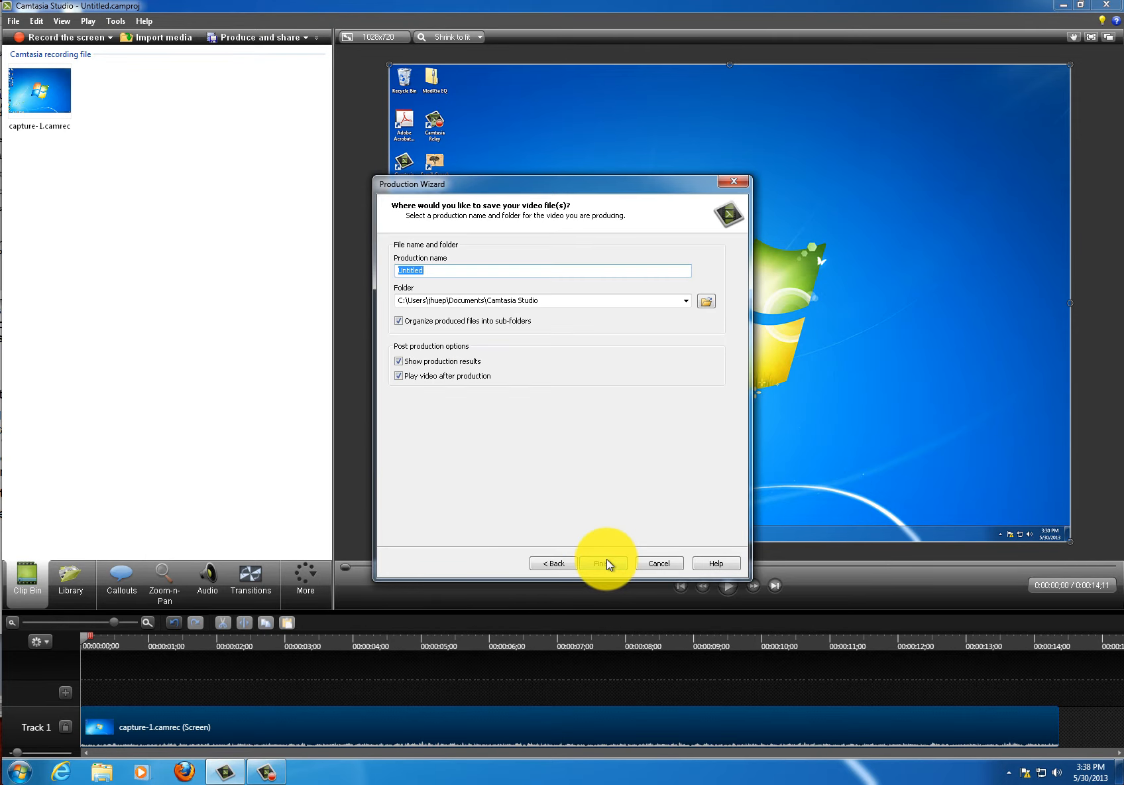
{"action": "mouse_move", "coordinate": [549, 422]}
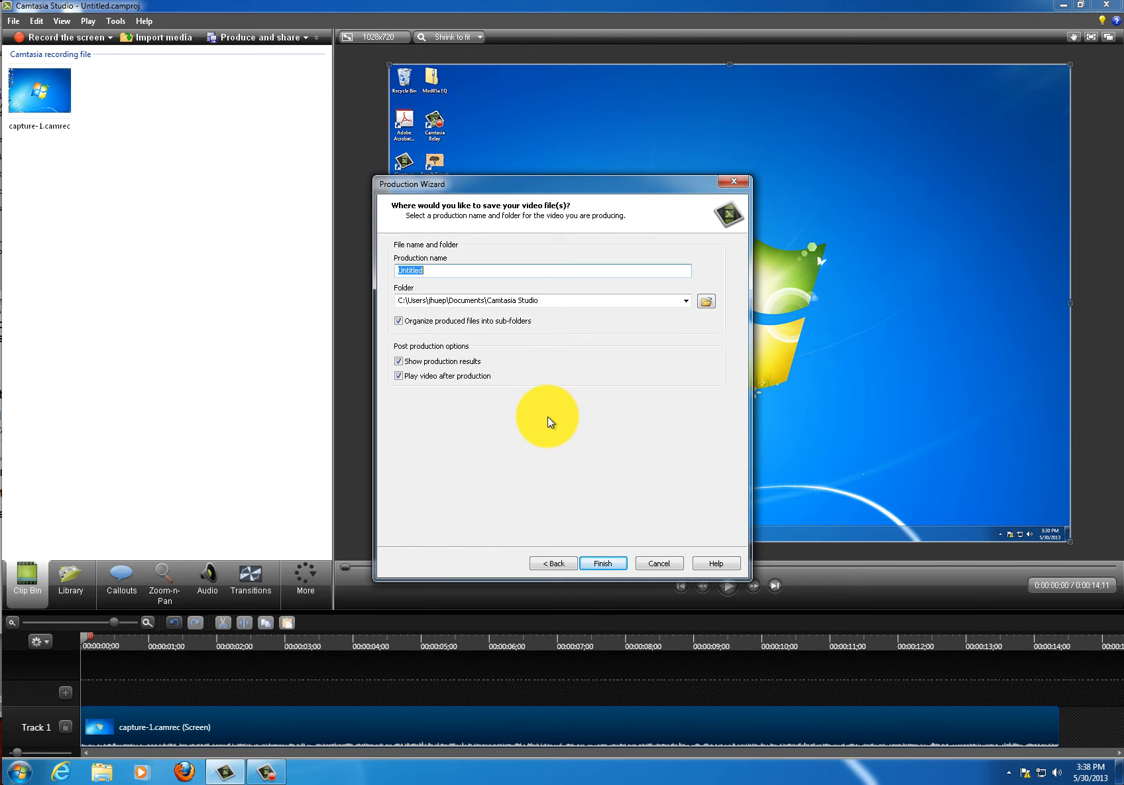
{"action": "type", "text": "Test"}
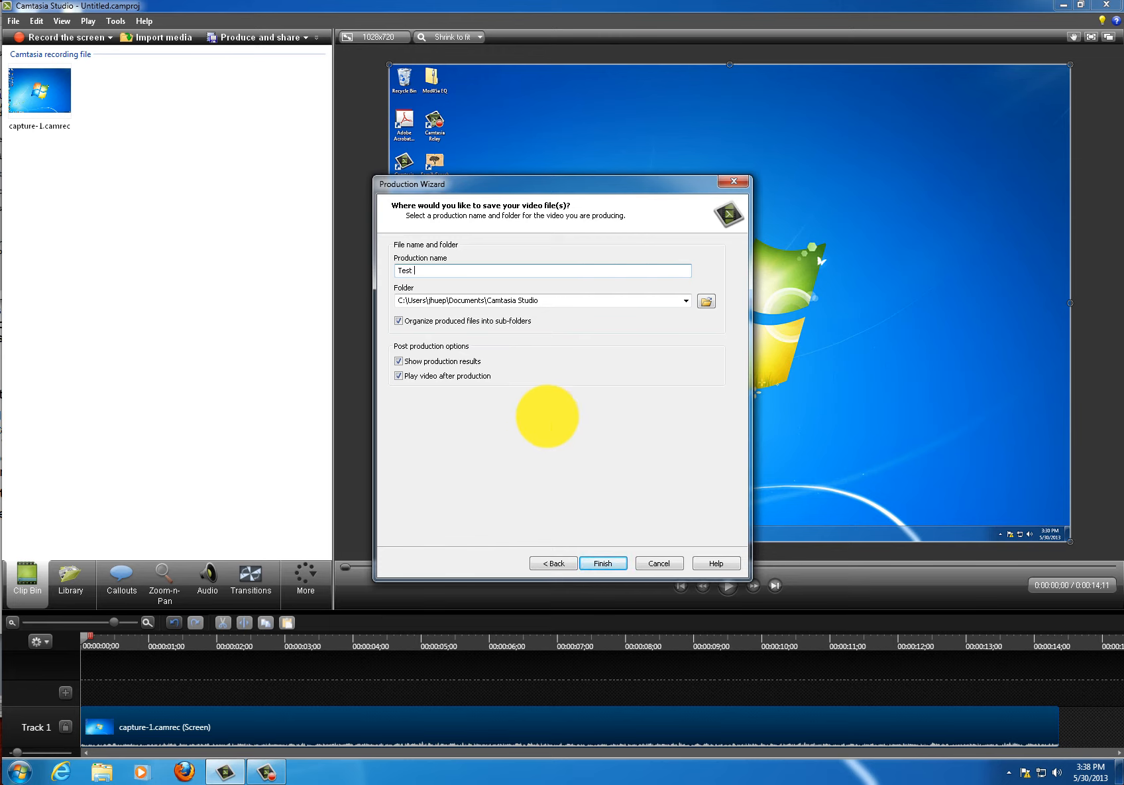
{"action": "type", "text": "Video"}
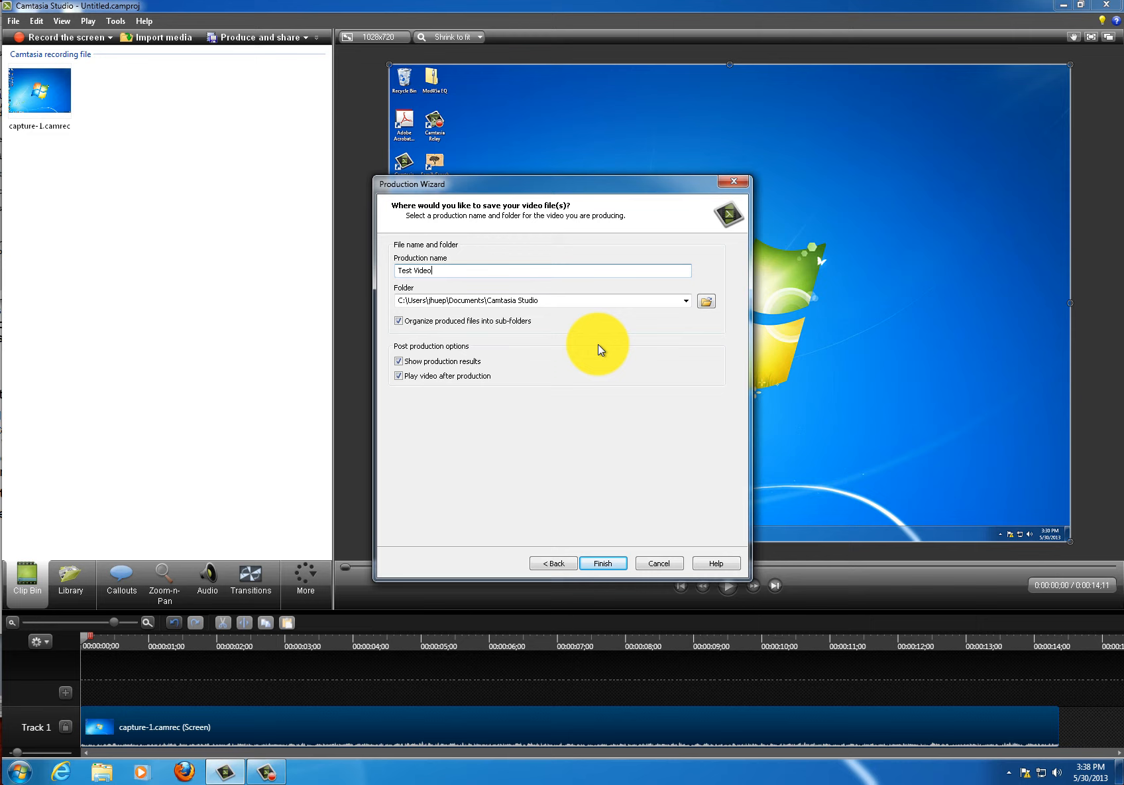
{"action": "mouse_move", "coordinate": [700, 321]}
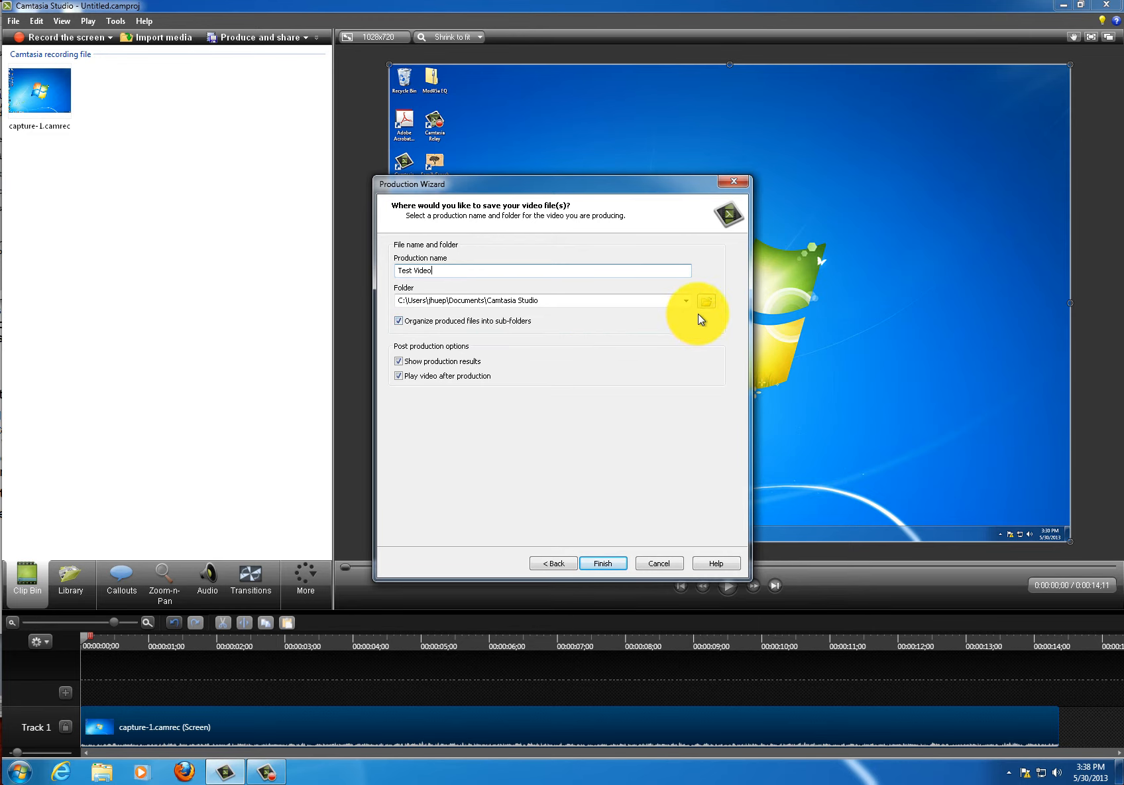
{"action": "left_click", "coordinate": [705, 300]}
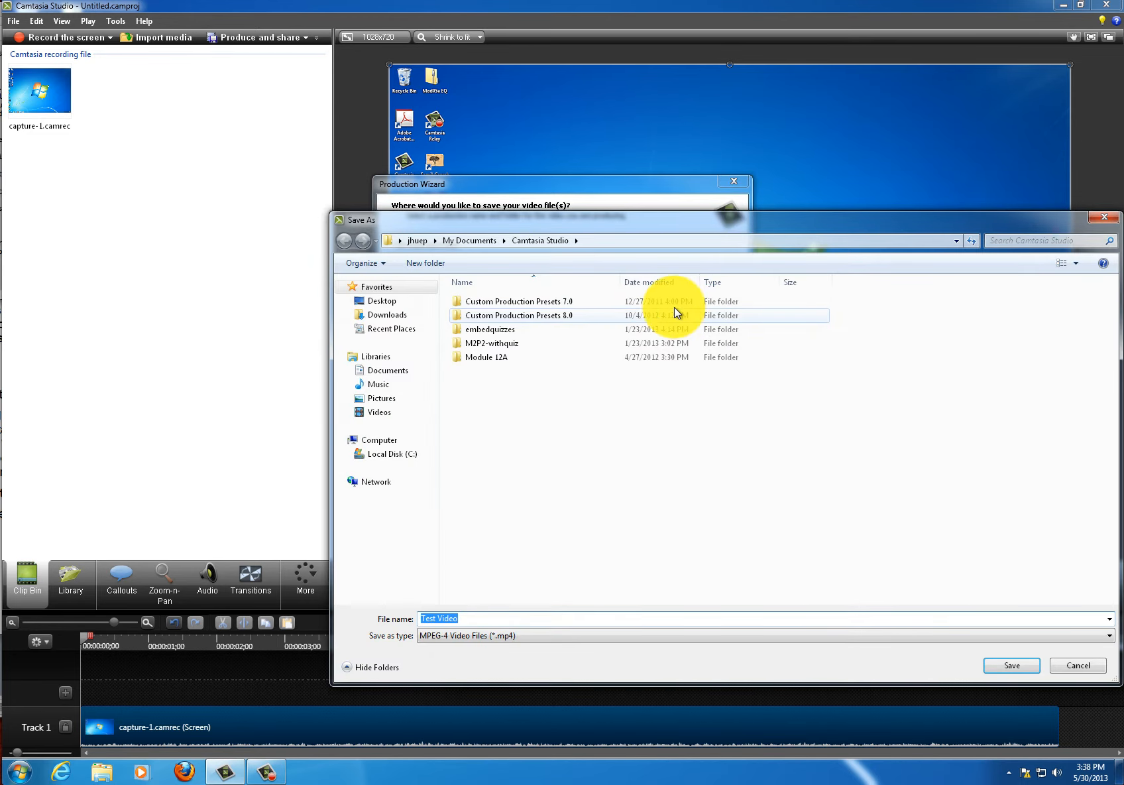
{"action": "left_click", "coordinate": [381, 301]}
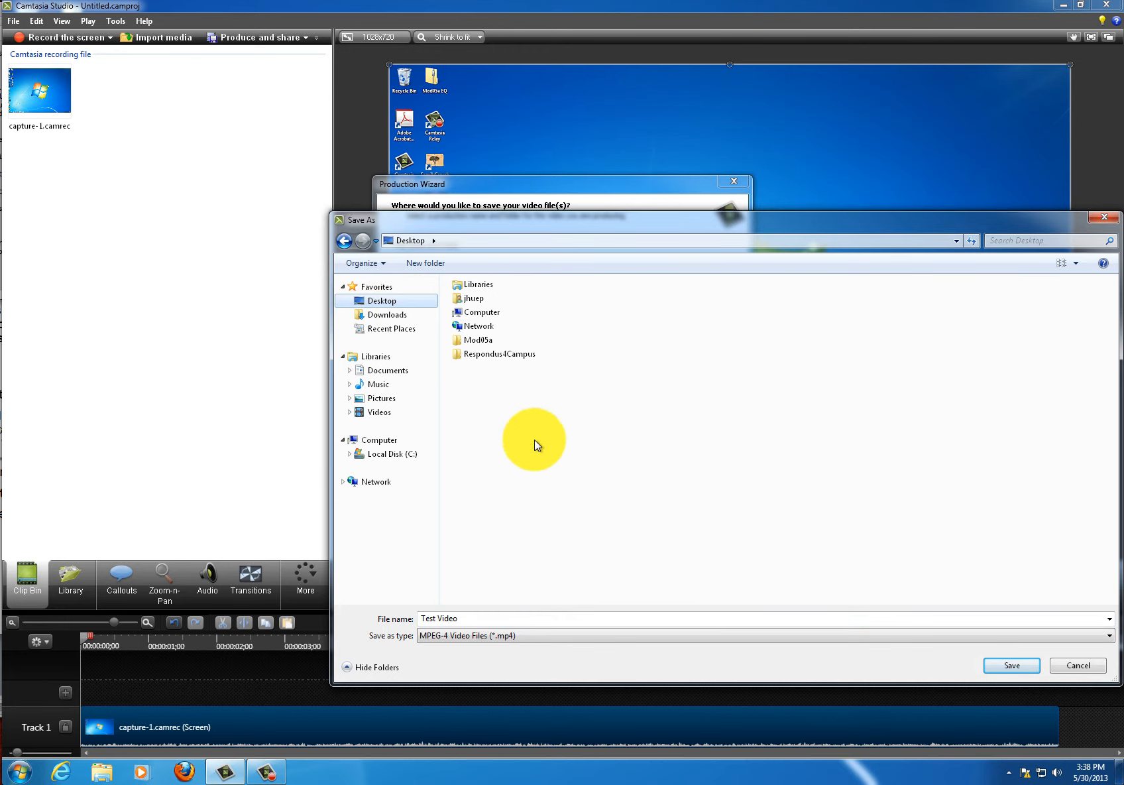
{"action": "left_click", "coordinate": [1011, 665]}
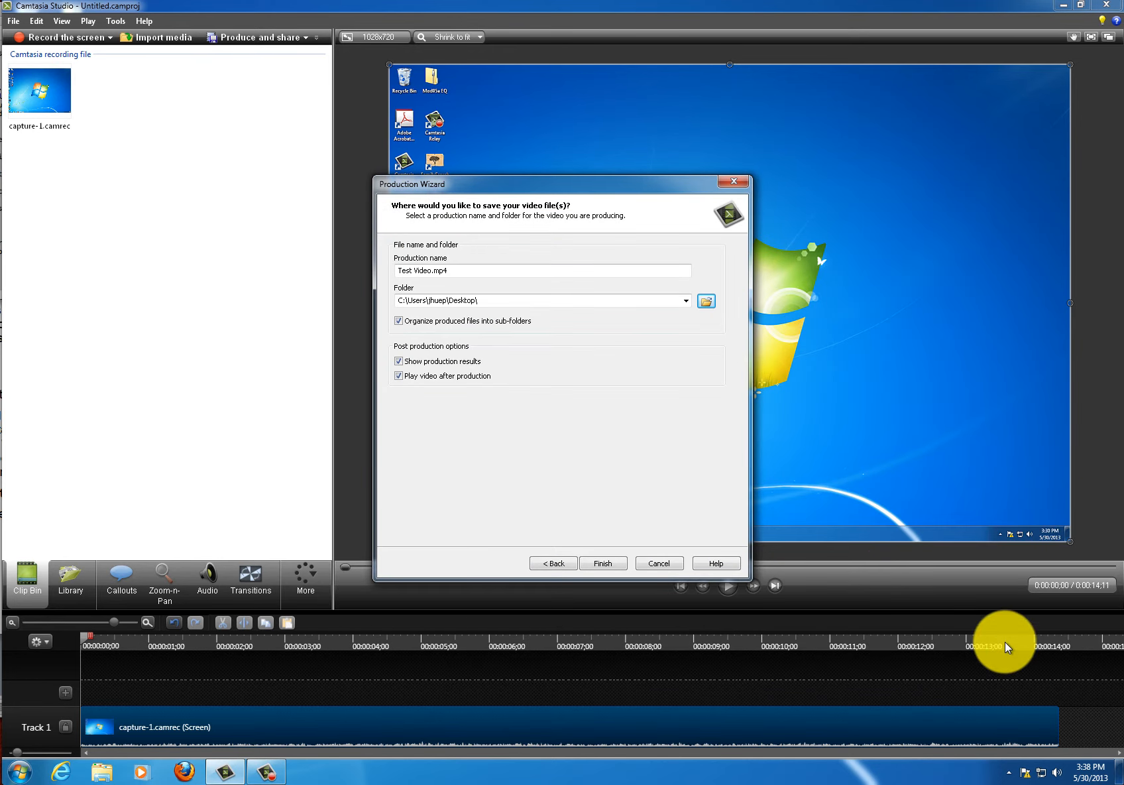
{"action": "mouse_move", "coordinate": [643, 550]}
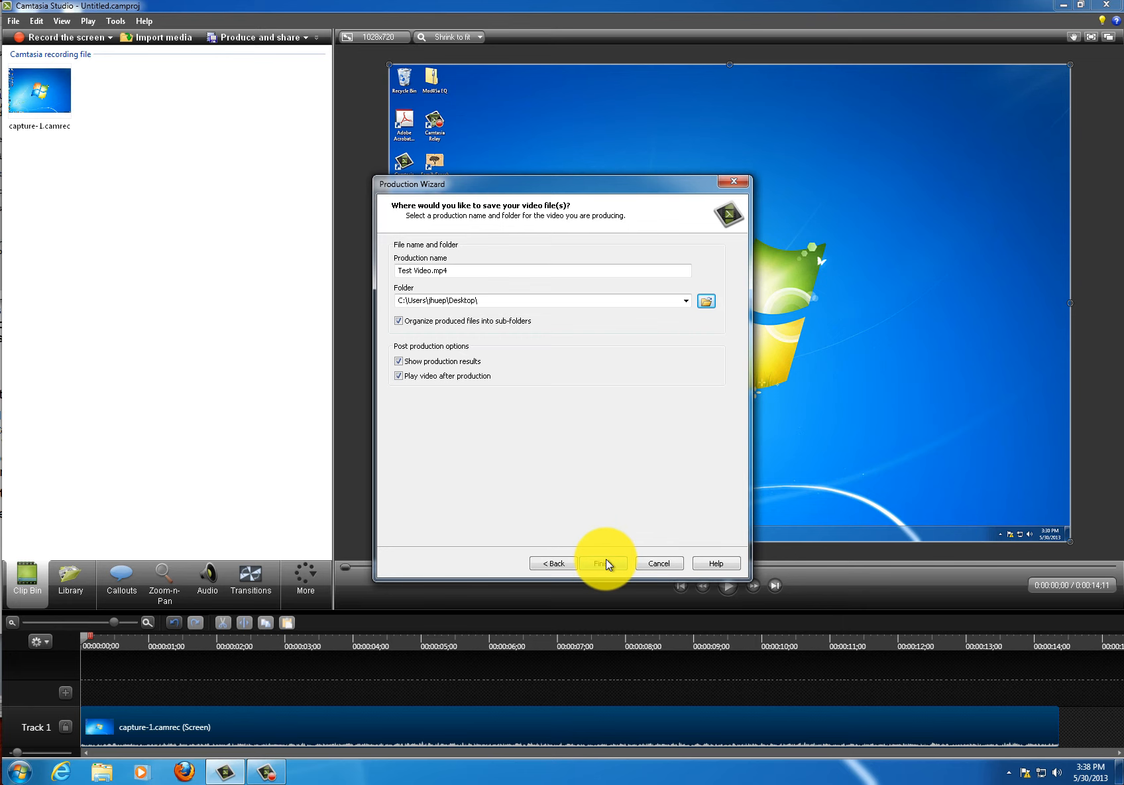
{"action": "left_click", "coordinate": [605, 562]}
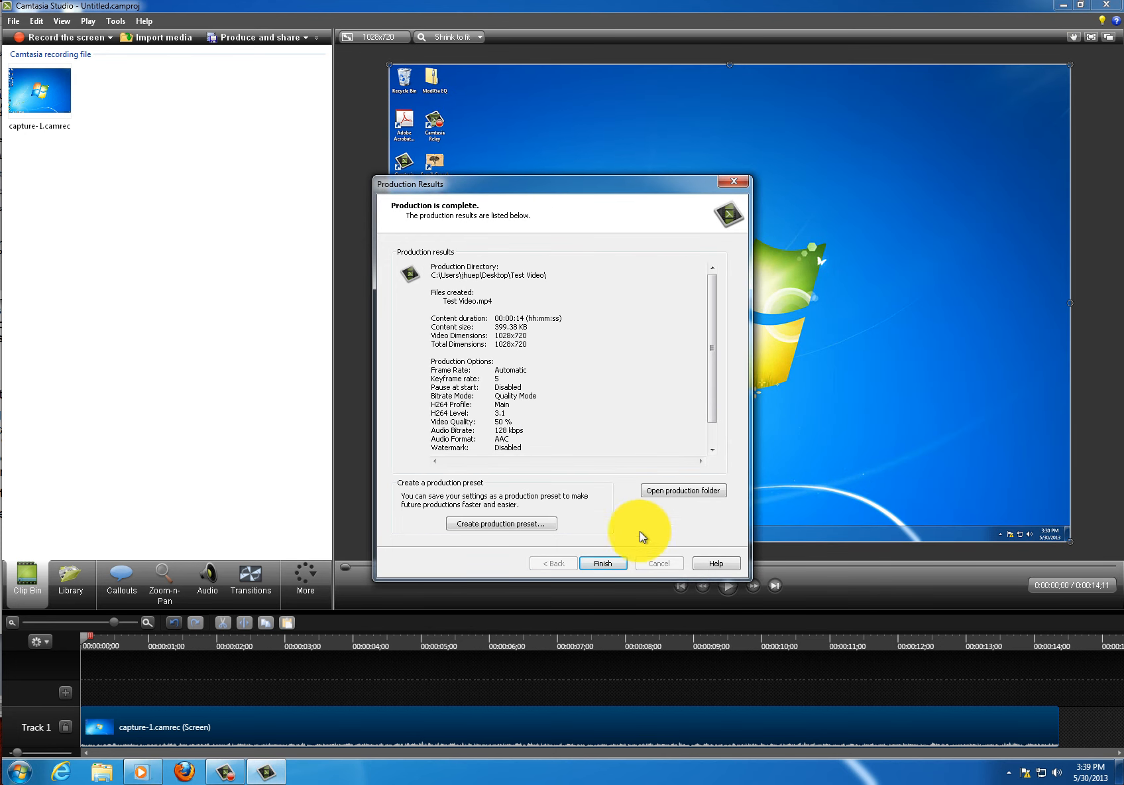
Step: Close the Production Results once Test Video.mp4 has rendered
{"action": "left_click", "coordinate": [602, 562]}
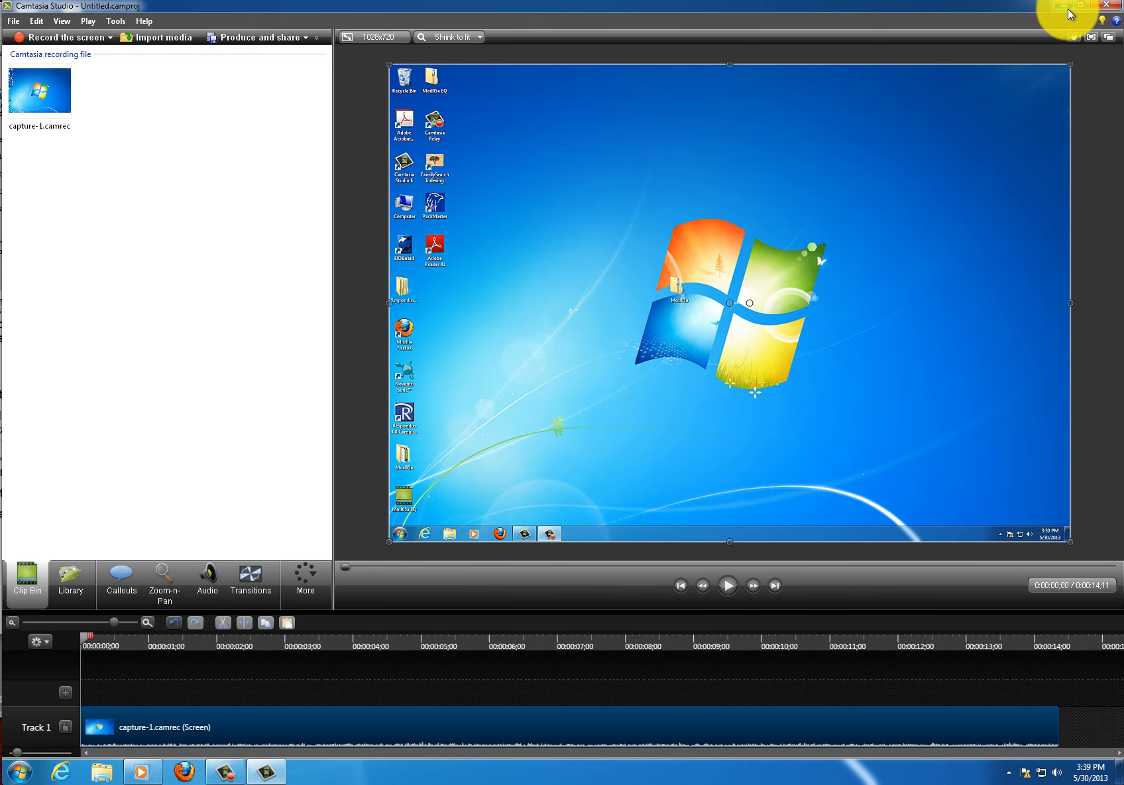
Step: Reach the desktop, close the auto-playing player, and select Test Video.mp4 in its folder
{"action": "left_click", "coordinate": [1062, 5]}
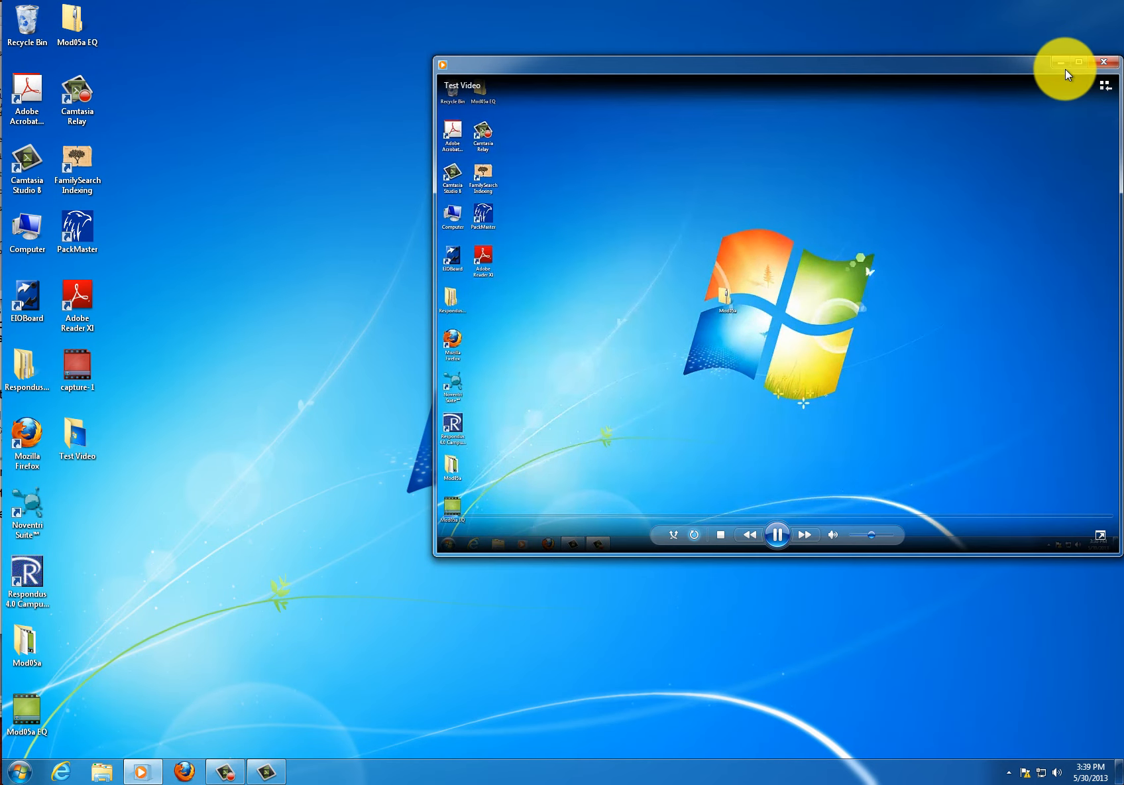
{"action": "left_click", "coordinate": [1102, 61]}
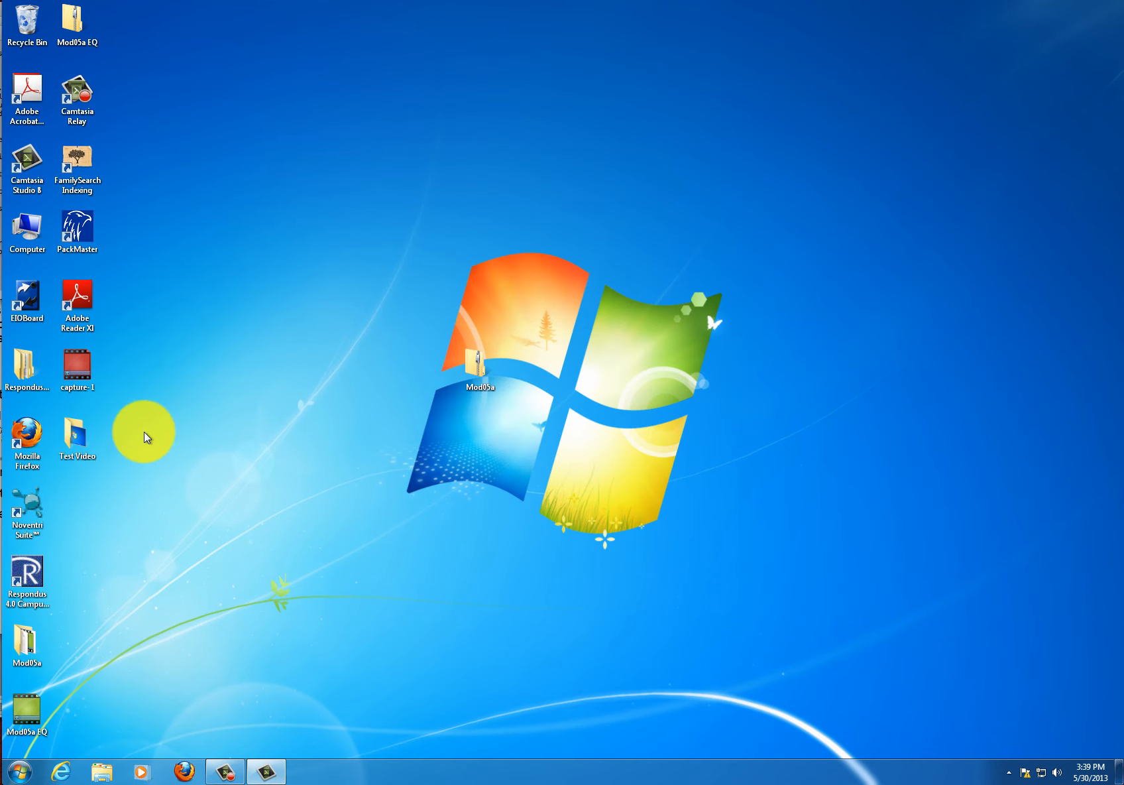
{"action": "double_click", "coordinate": [76, 433]}
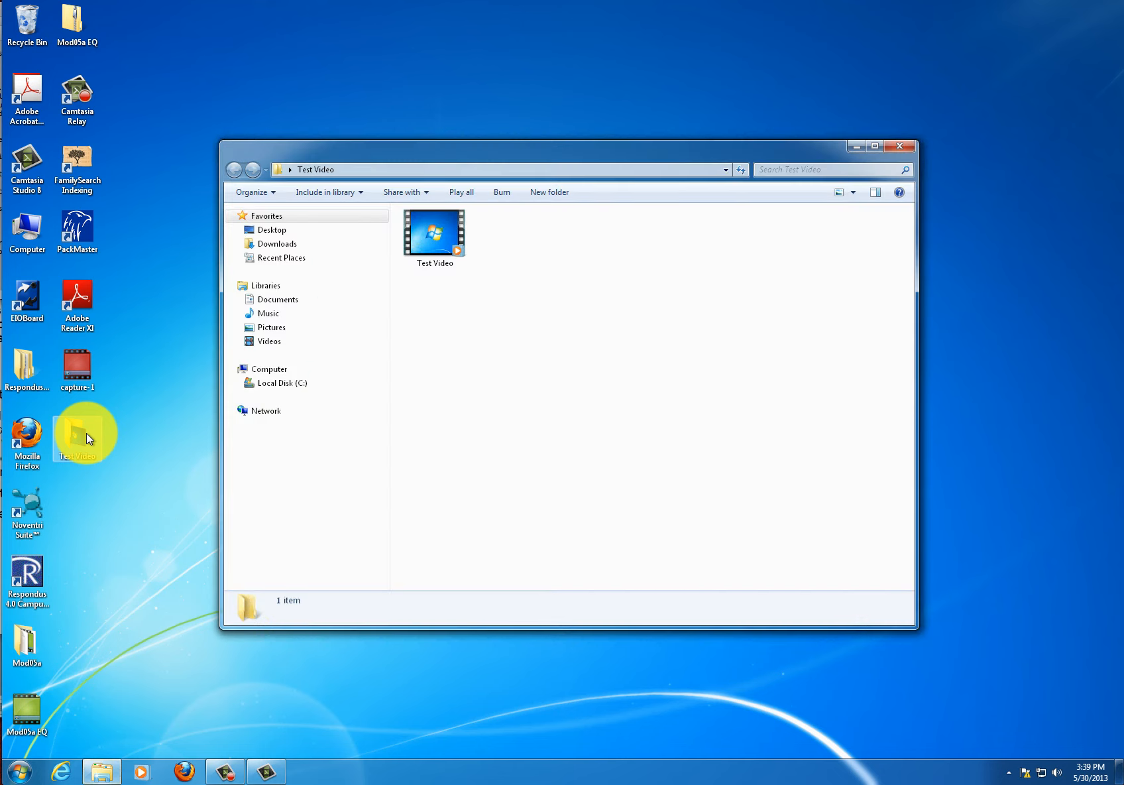
{"action": "left_click", "coordinate": [433, 234]}
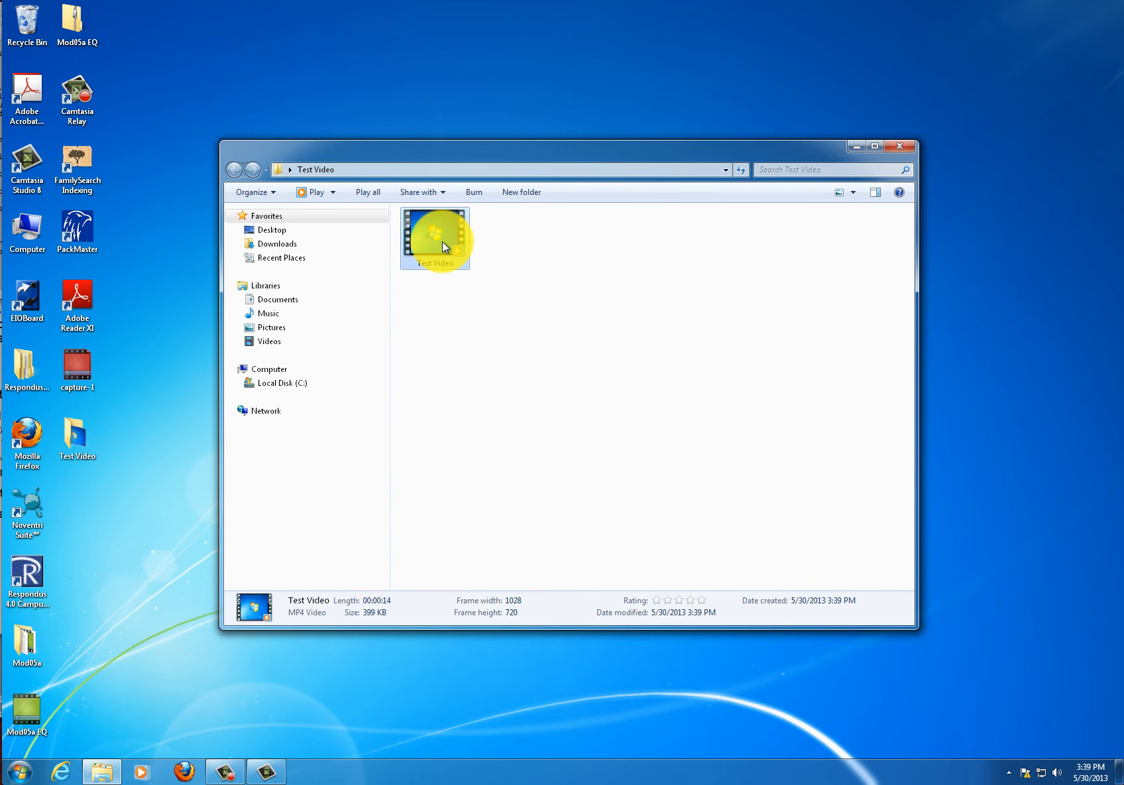